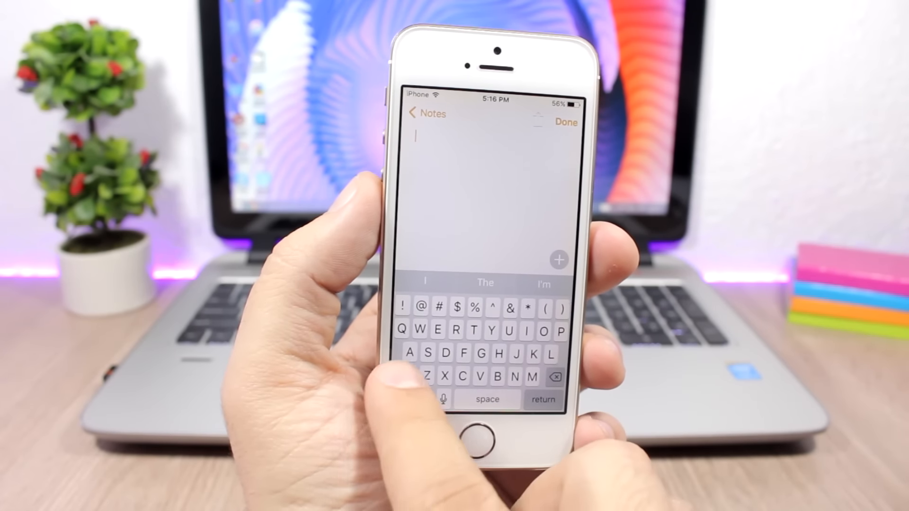
# Use the iKeywi keyboard in Notes, then view the Capital Keypad key mappings in iKeywi 3 settings.
pyautogui.click(405, 377)
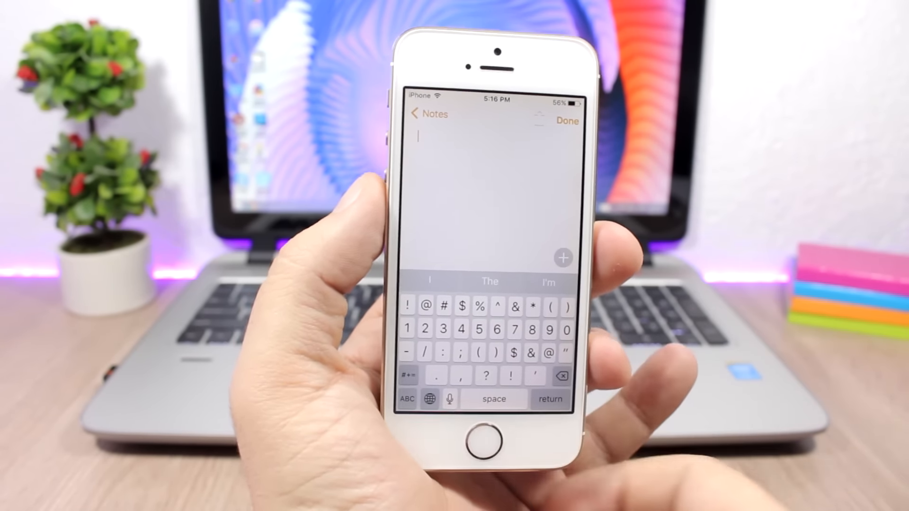
pyautogui.click(476, 445)
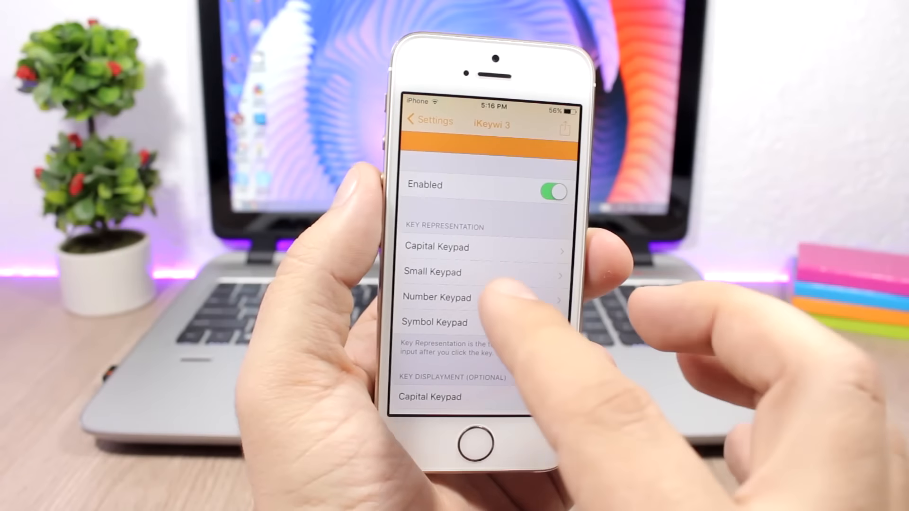
pyautogui.click(453, 247)
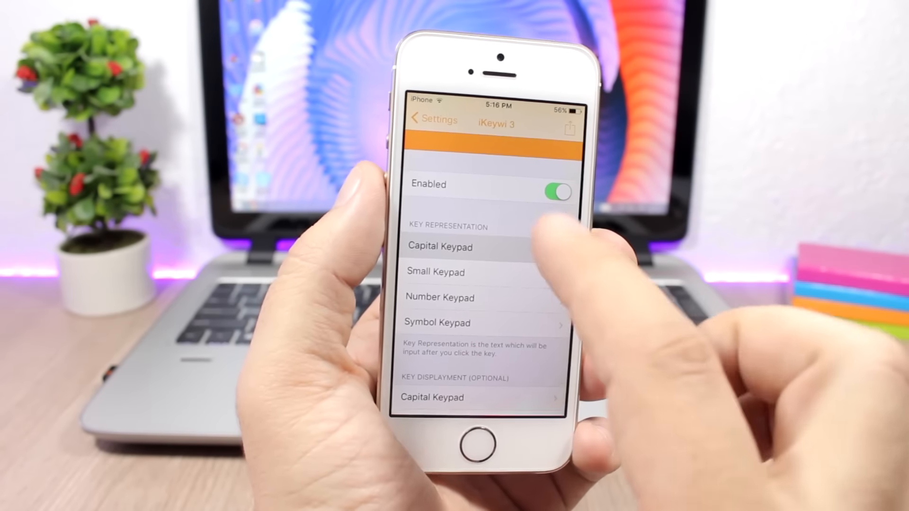
pyautogui.click(440, 247)
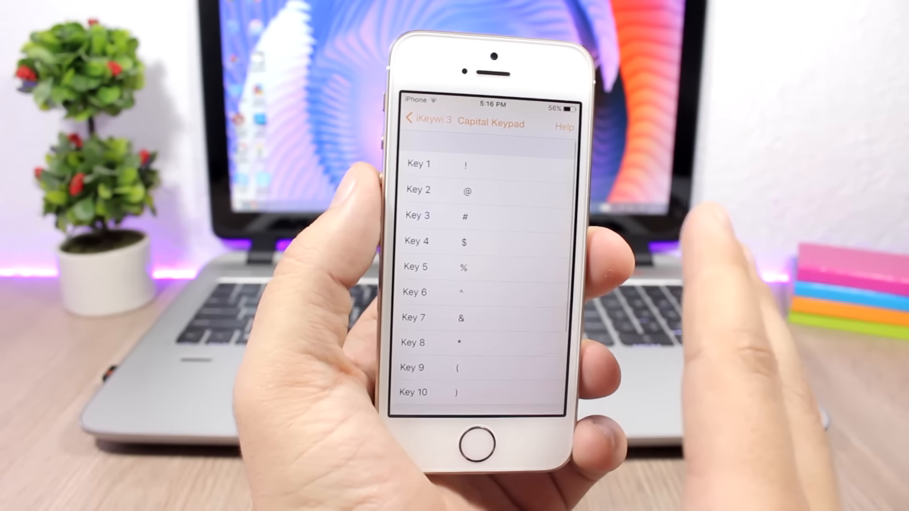
pyautogui.click(419, 120)
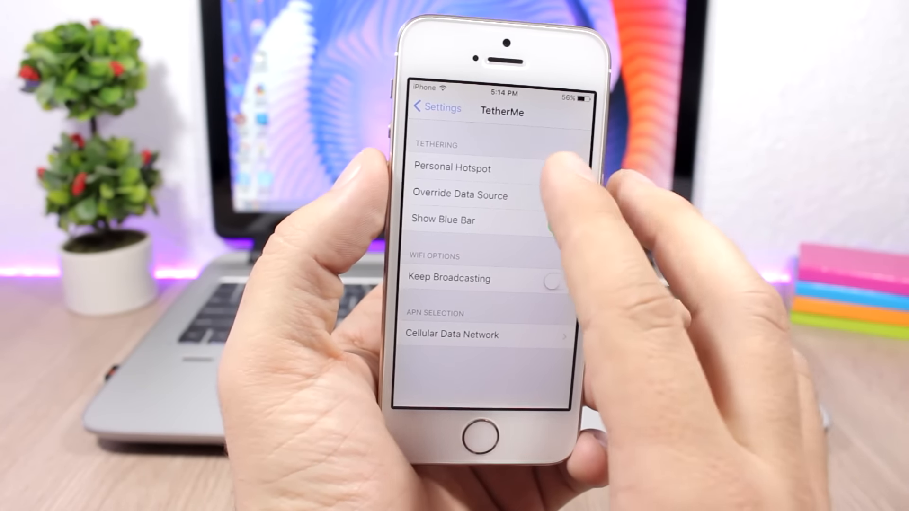
# View TetherMe's Personal Hotspot page, then its Cellular Data Network APN, username and password fields.
pyautogui.click(453, 169)
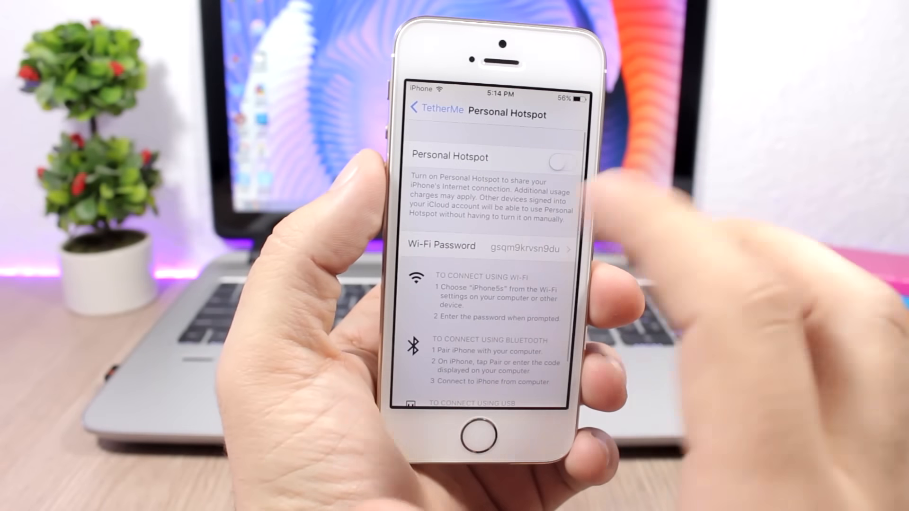
pyautogui.click(432, 110)
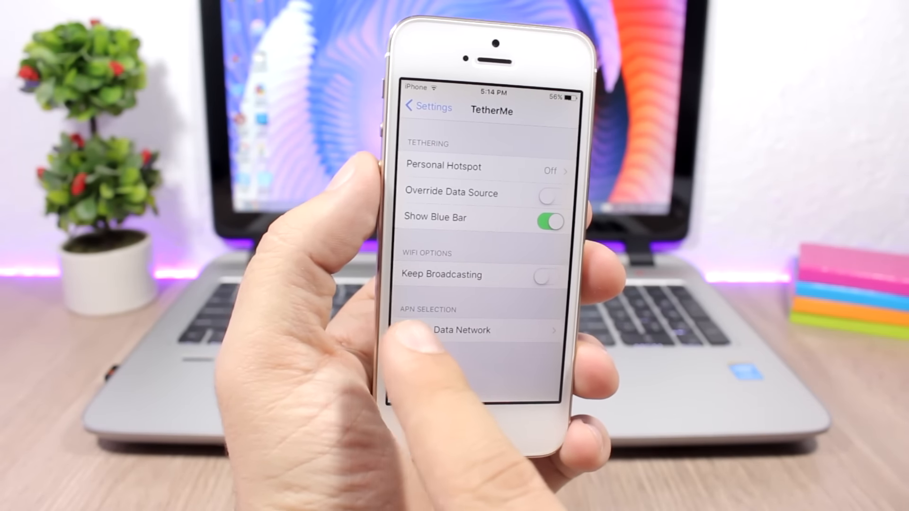
pyautogui.click(462, 329)
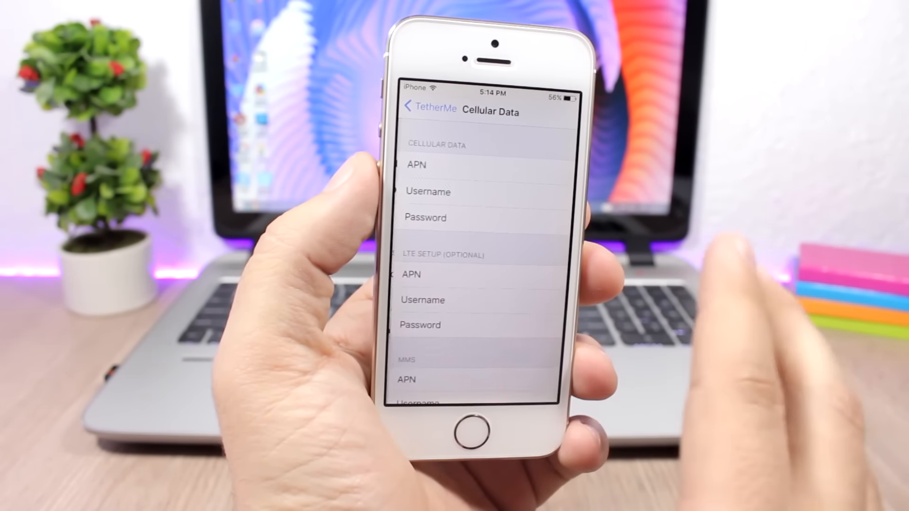
pyautogui.click(428, 109)
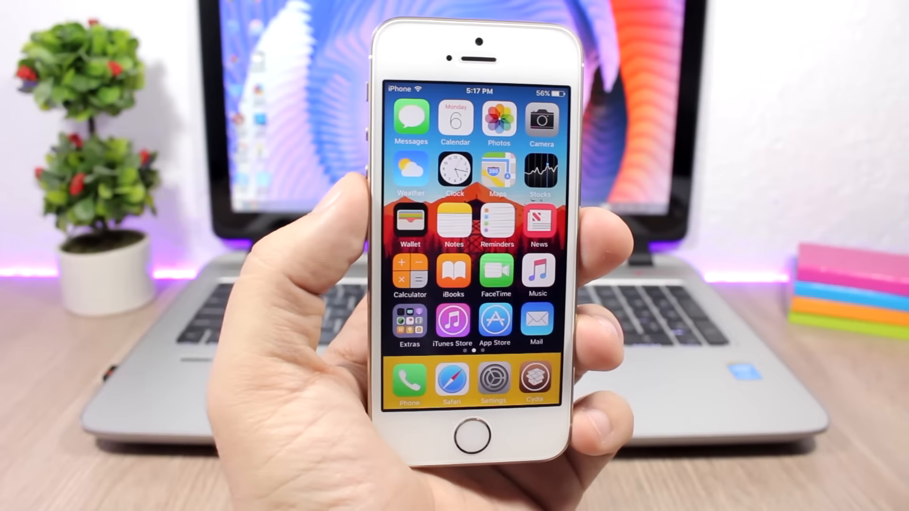
# Show the home screen dock tinted yellow-orange by ColorDock.
pyautogui.click(494, 380)
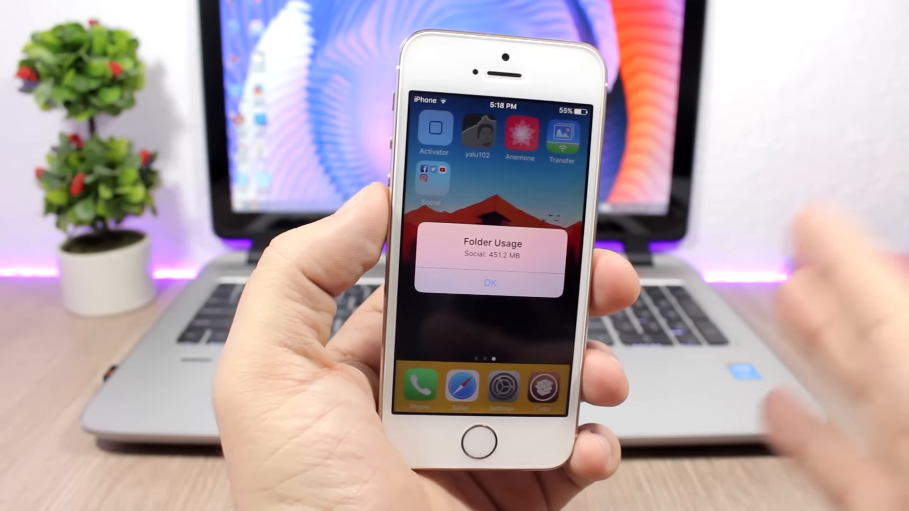
# Dismiss the Folder Usage alert reporting the Social folder at 451.2 MB.
pyautogui.click(490, 284)
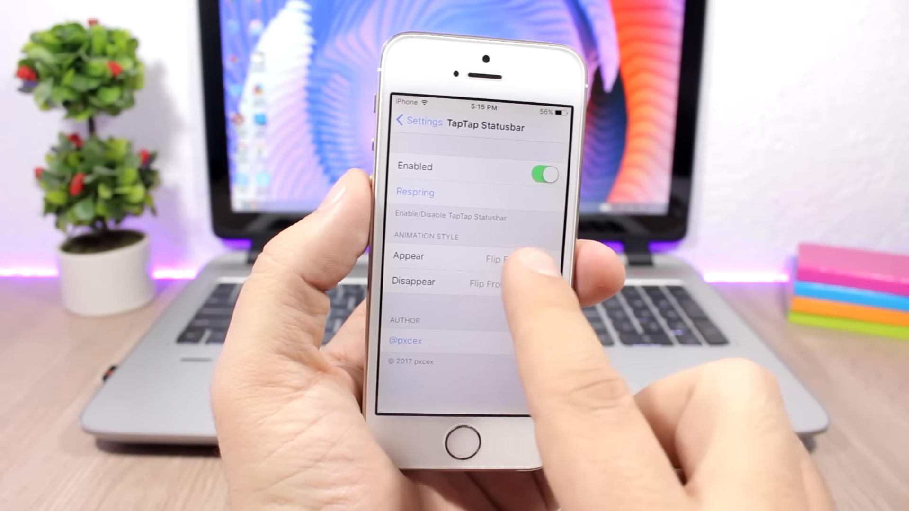
# View TapTap Statusbar's Enabled switch and appear/disappear animation style options.
pyautogui.click(409, 256)
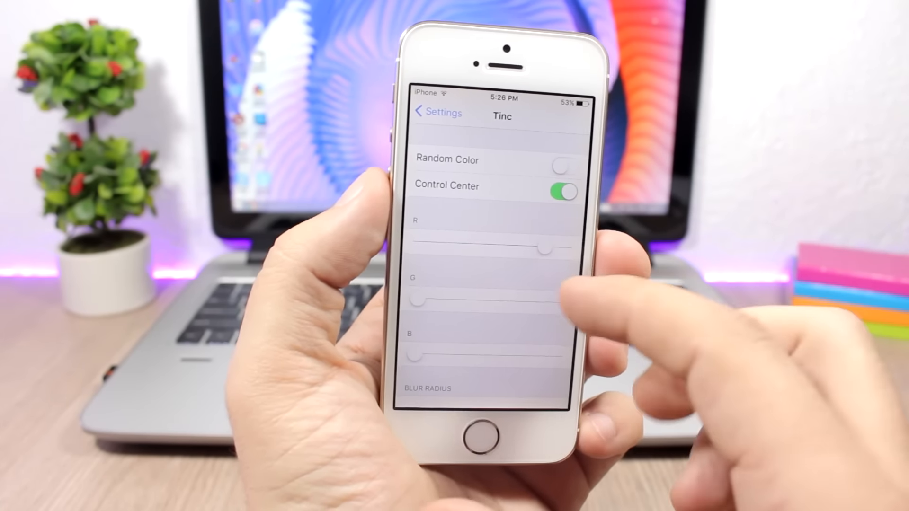
# Scroll Tinc's settings past the red-heavy RGB sliders down to the Blur Radius setting.
pyautogui.scroll(-3)
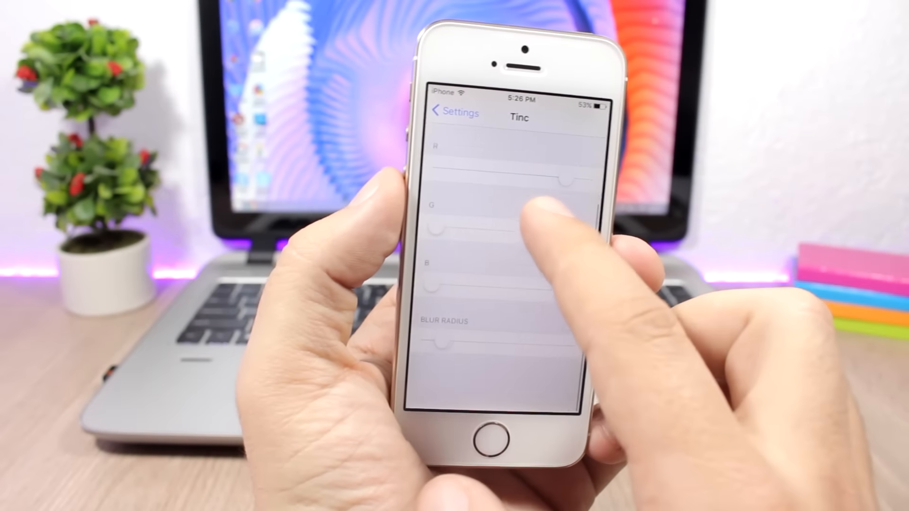
pyautogui.scroll(-3)
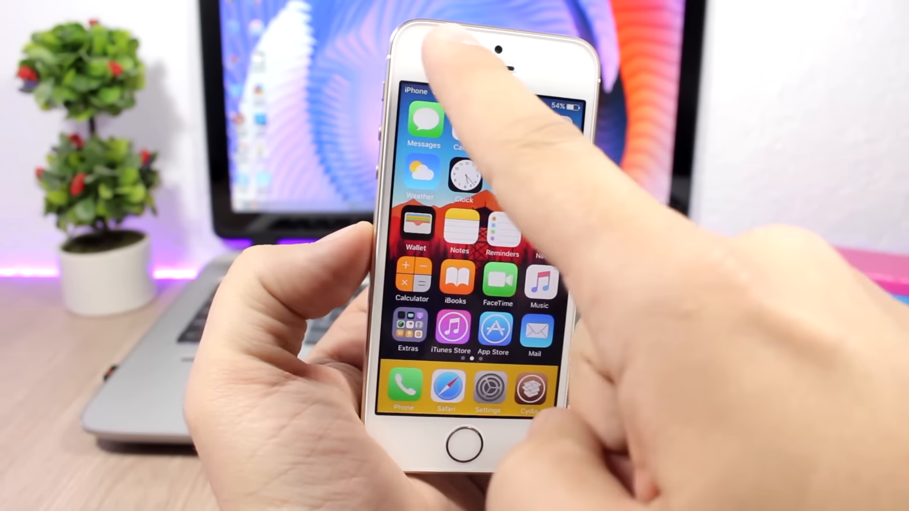
pyautogui.hscroll(3)
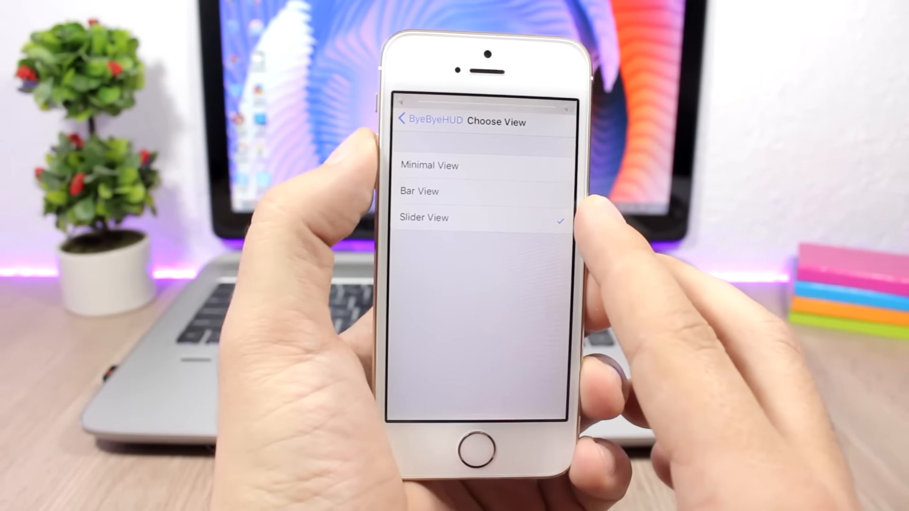
# Choose Bar View as ByeByeHUD's volume indicator style and return to the tweak list.
pyautogui.click(426, 191)
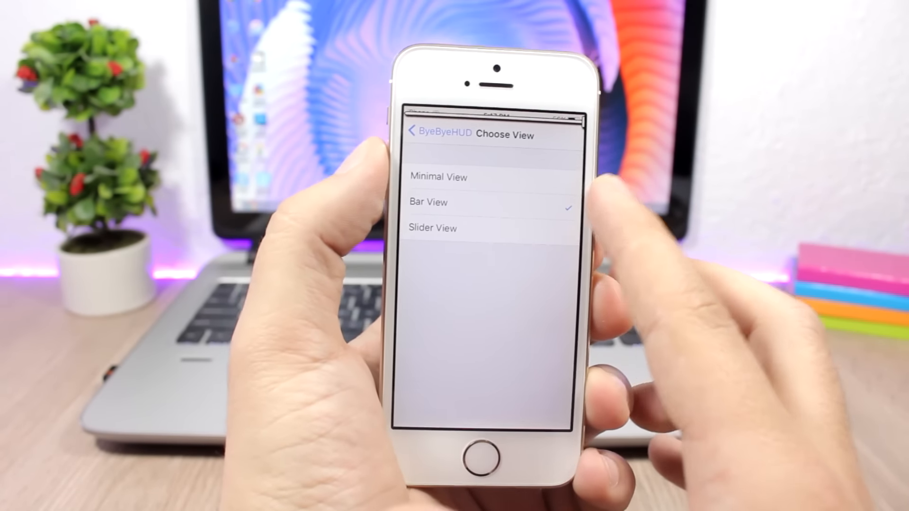
pyautogui.click(443, 177)
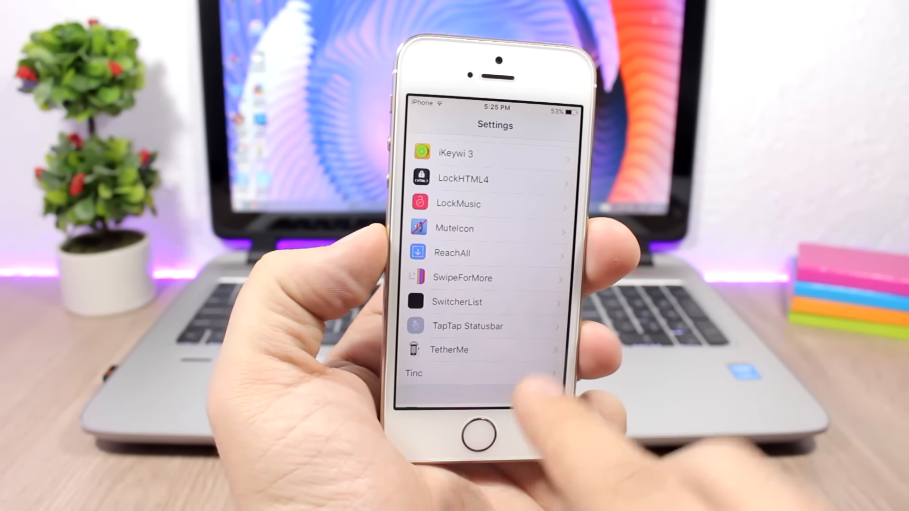
# Return from LockMusic to the Settings list of installed tweak entries.
pyautogui.click(458, 204)
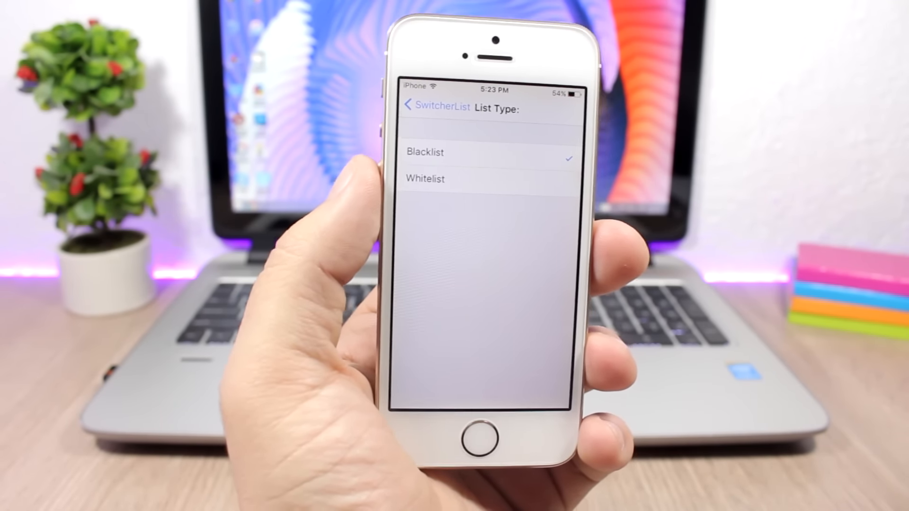
# Keep Blacklist in SwitcherList, view the list-style app switcher from Calculator, then go home.
pyautogui.click(417, 108)
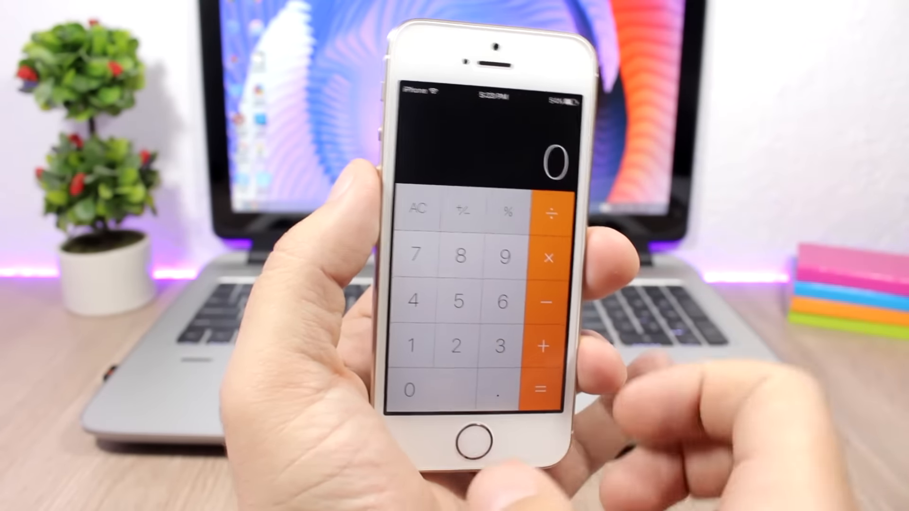
pyautogui.click(491, 442)
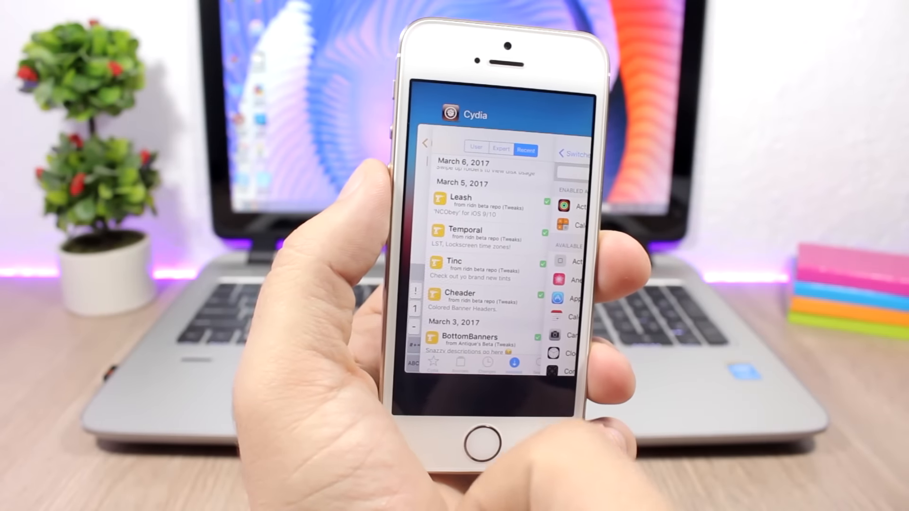
pyautogui.press('home')
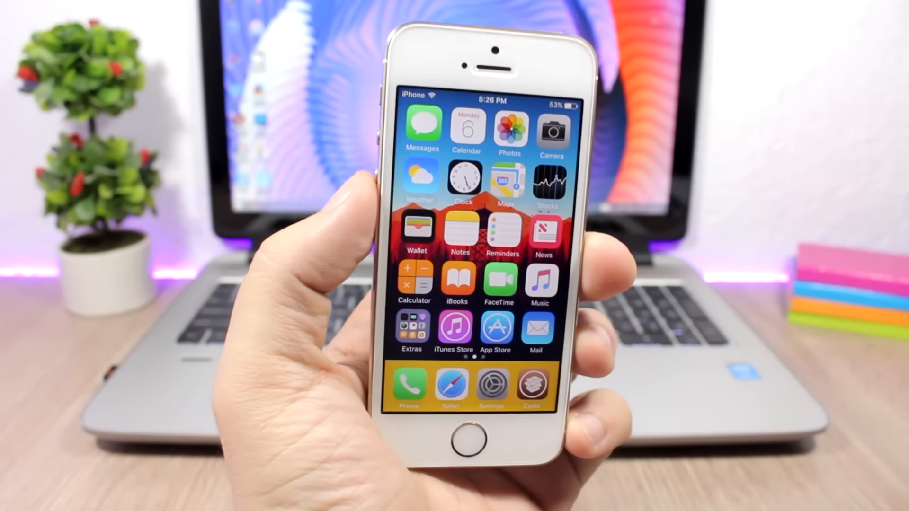